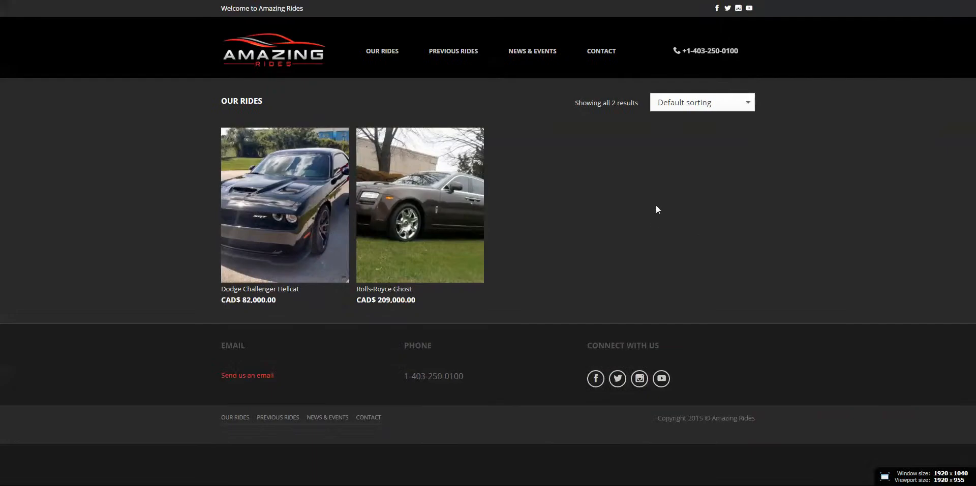
pyautogui.moveTo(346, 211)
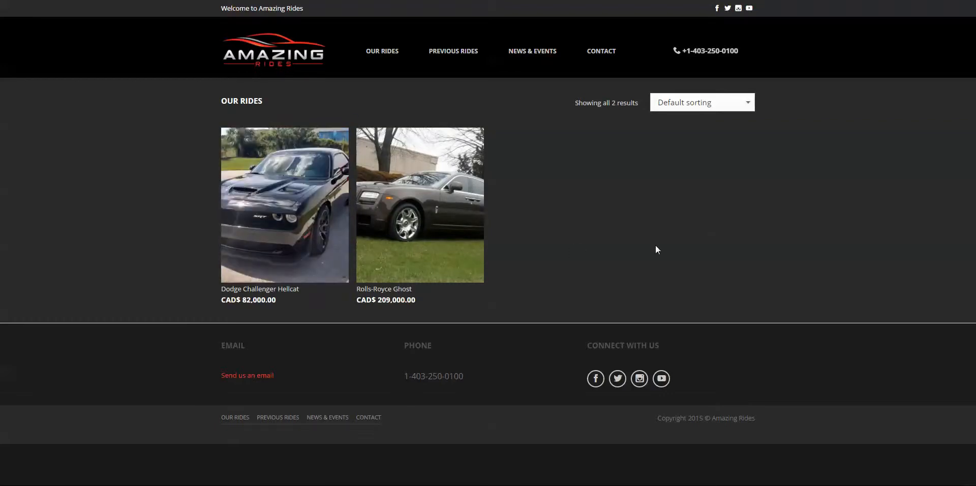
pyautogui.moveTo(641, 248)
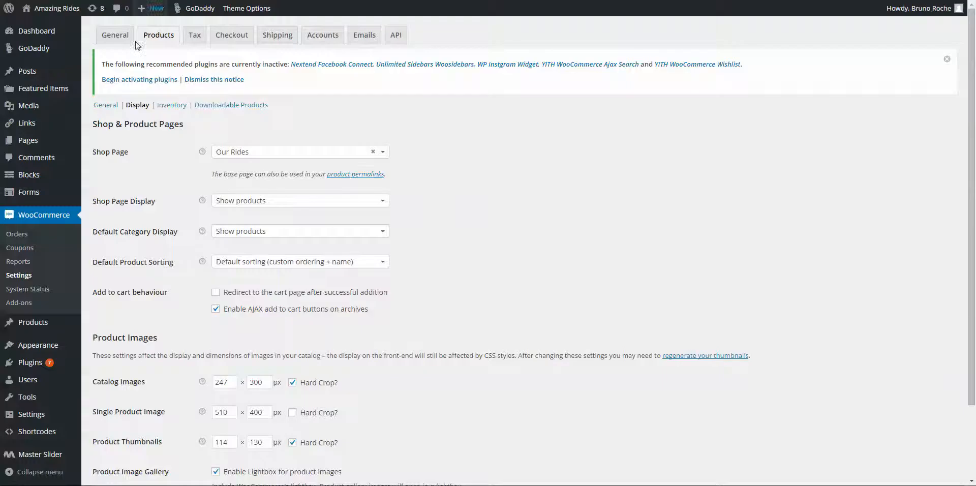
pyautogui.moveTo(23, 281)
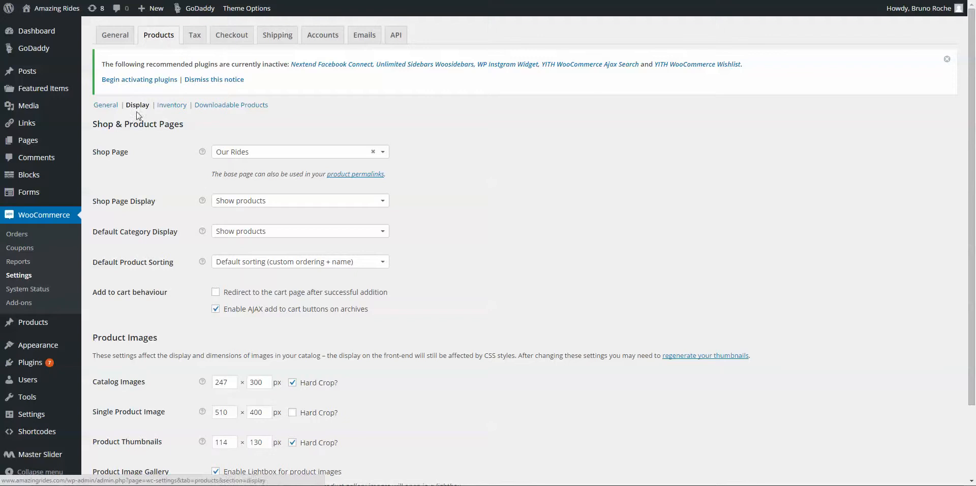
# Enter catalog image size 250 × 200 px with hard crop and save the settings
pyautogui.scroll(-3)
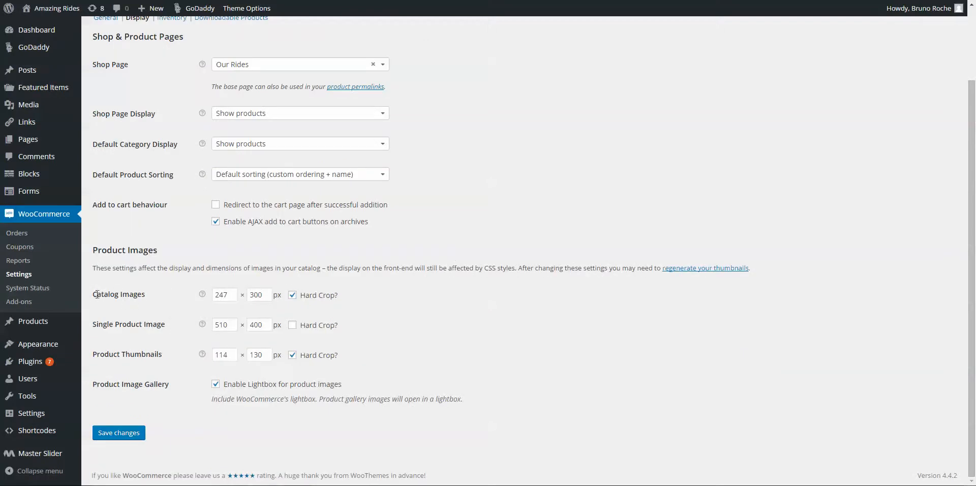
pyautogui.doubleClick(105, 294)
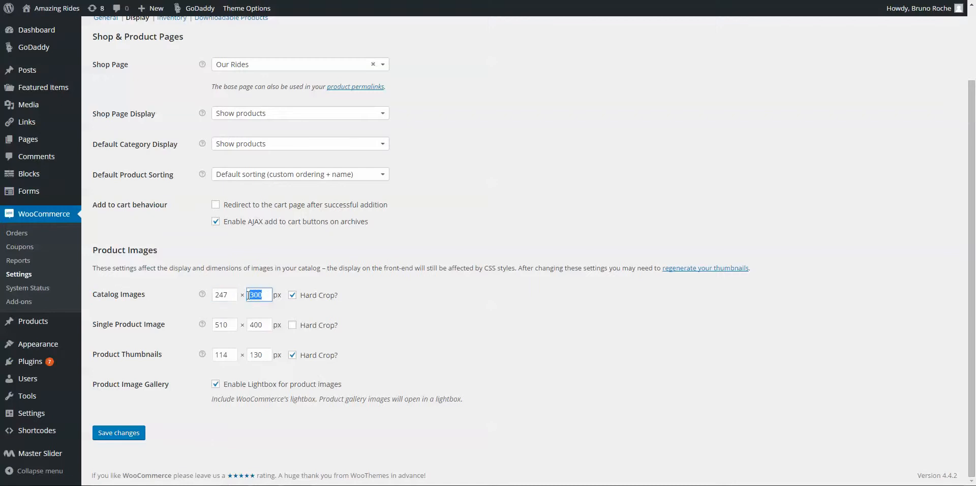
pyautogui.moveTo(276, 320)
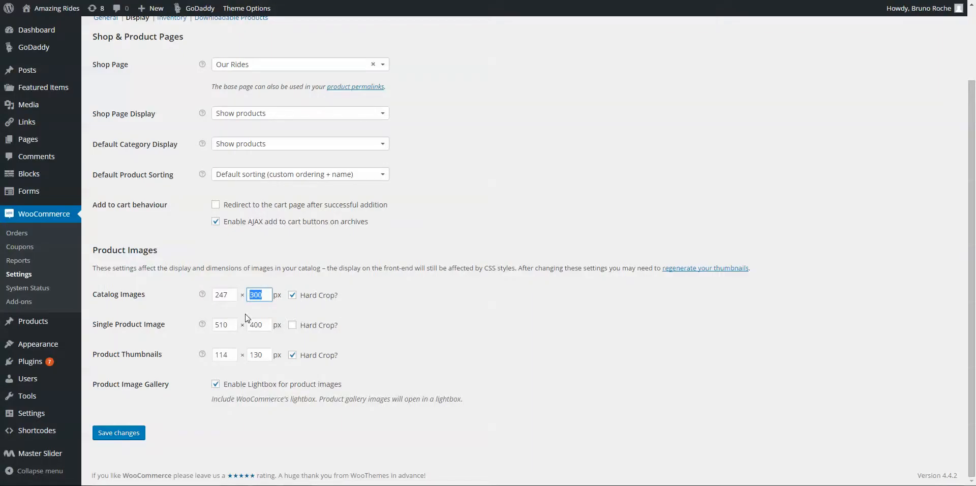
pyautogui.write('200')
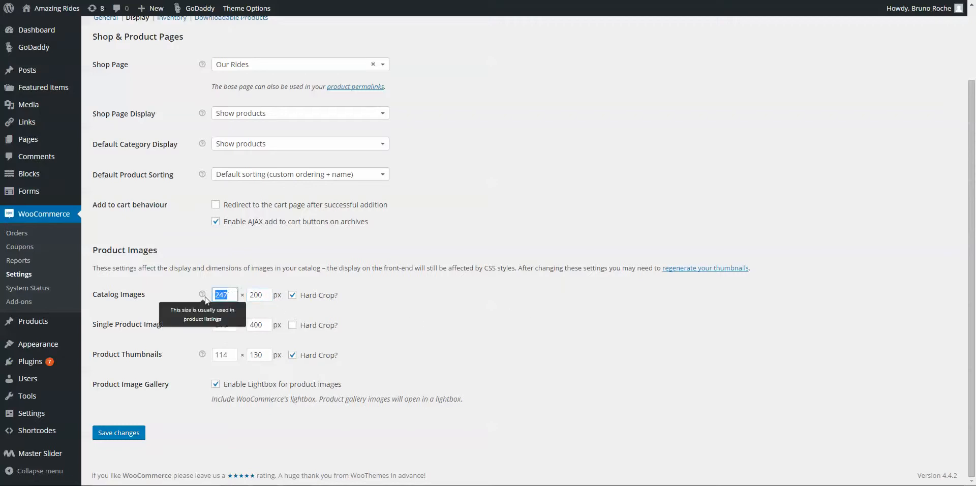
pyautogui.write('250')
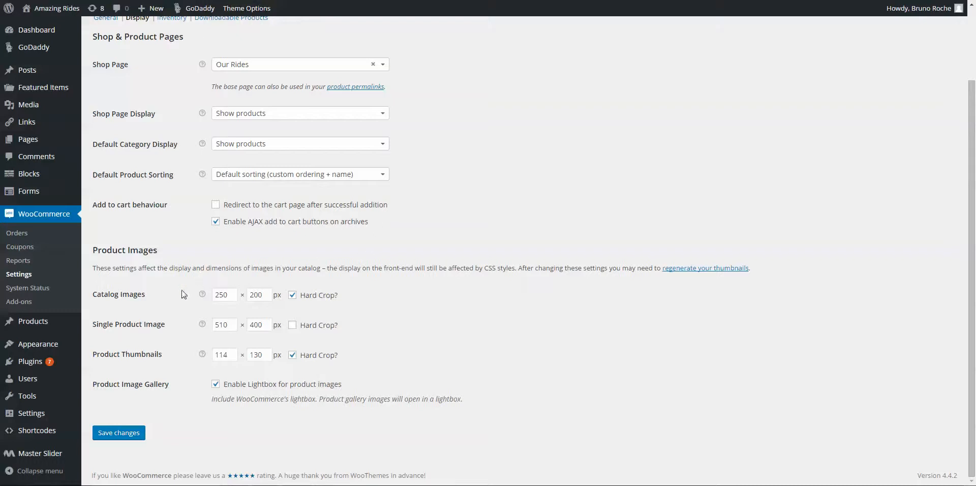
pyautogui.moveTo(207, 333)
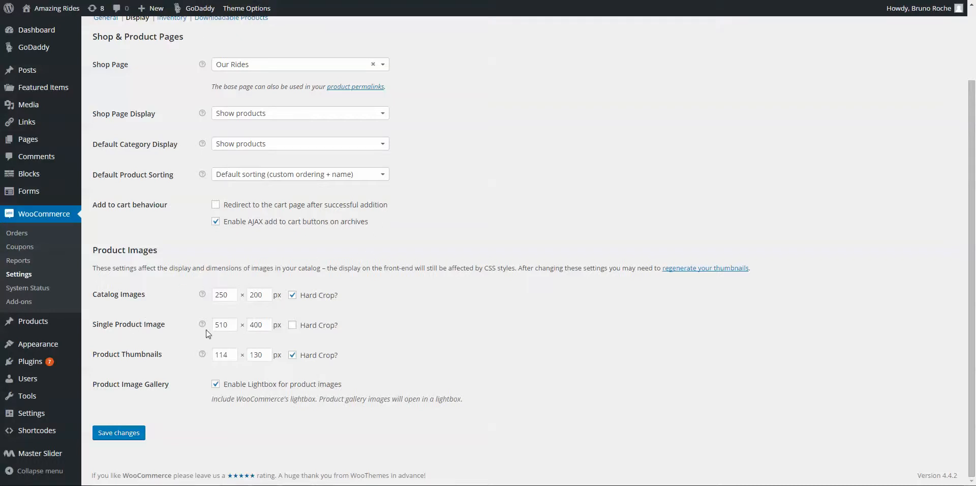
pyautogui.moveTo(243, 290)
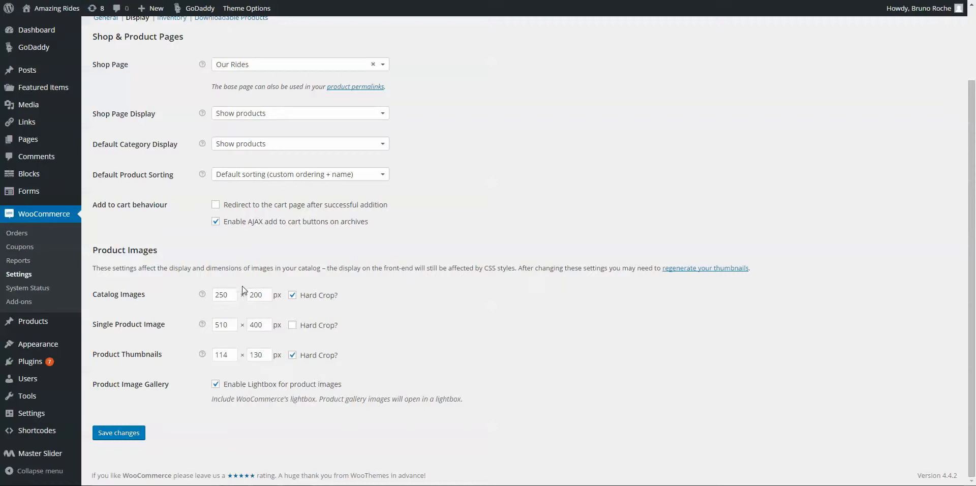
pyautogui.moveTo(319, 299)
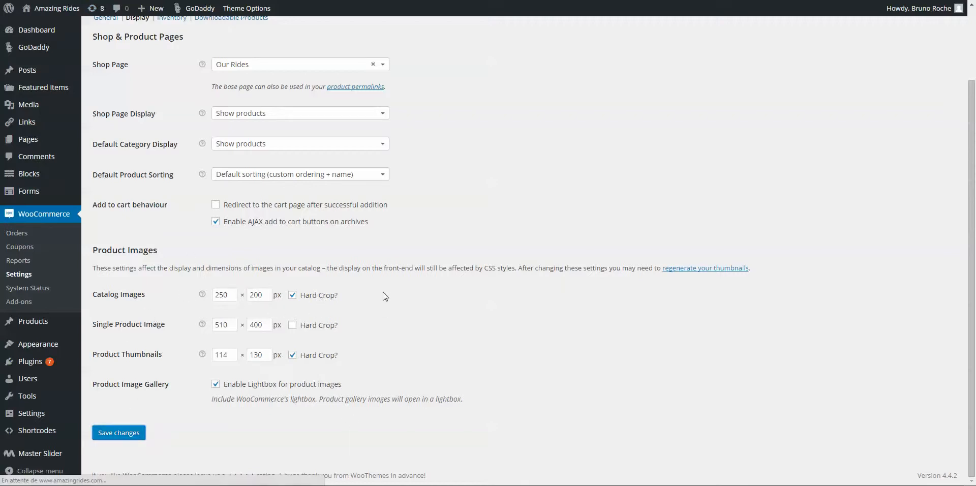
pyautogui.click(118, 432)
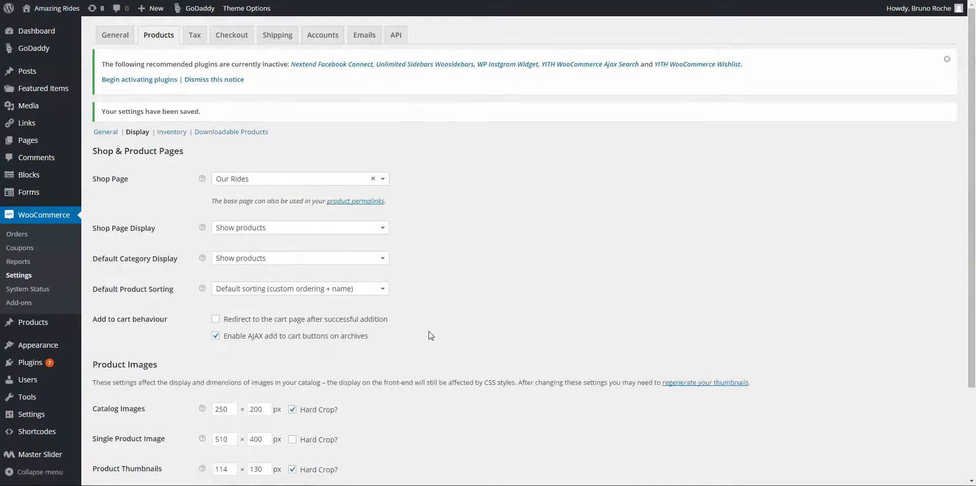
# Go to Tools > Regen. Thumbnails in the admin sidebar
pyautogui.scroll(-3)
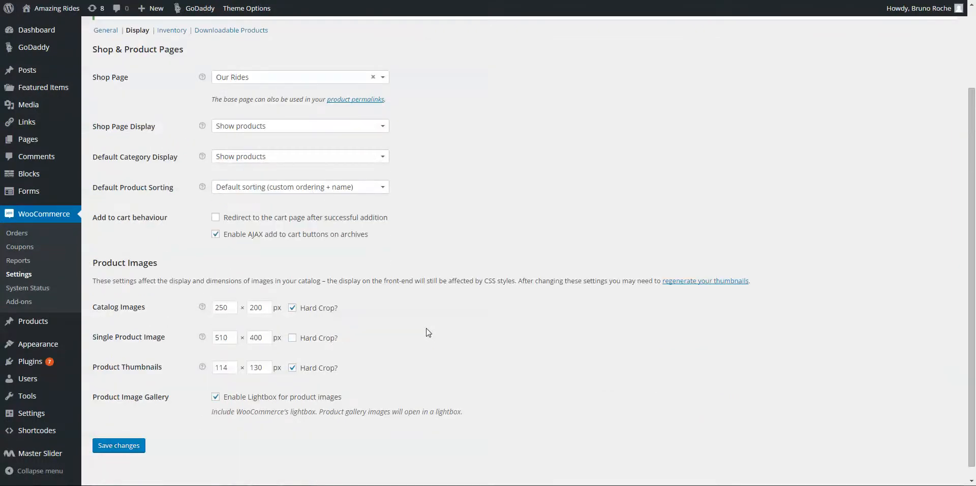
pyautogui.scroll(-3)
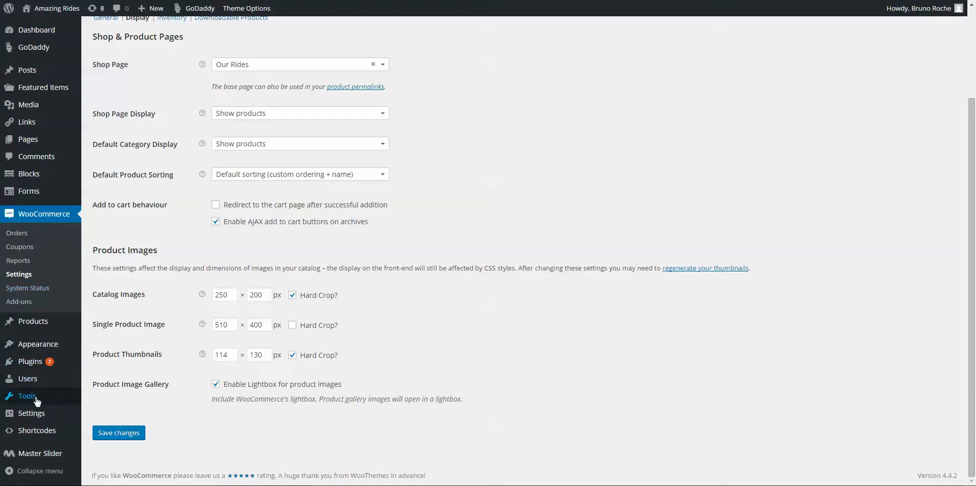
pyautogui.click(27, 396)
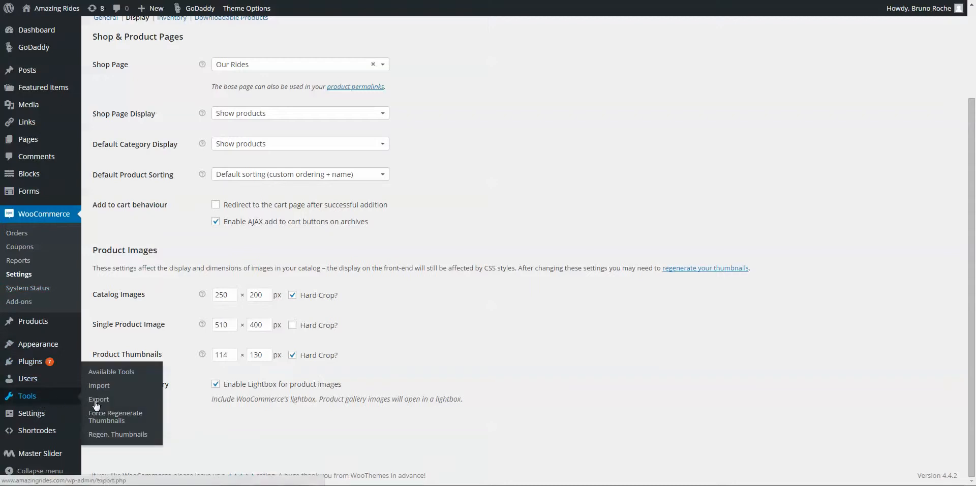
pyautogui.moveTo(118, 434)
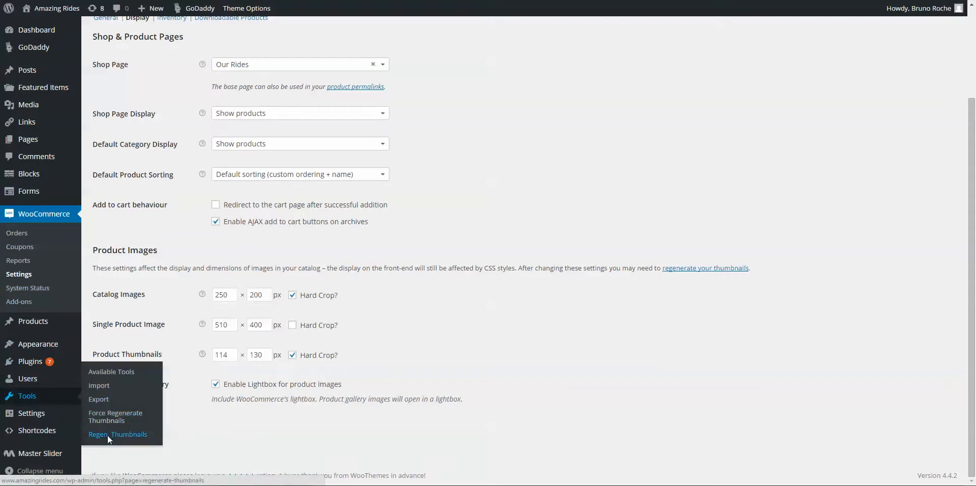
pyautogui.click(117, 435)
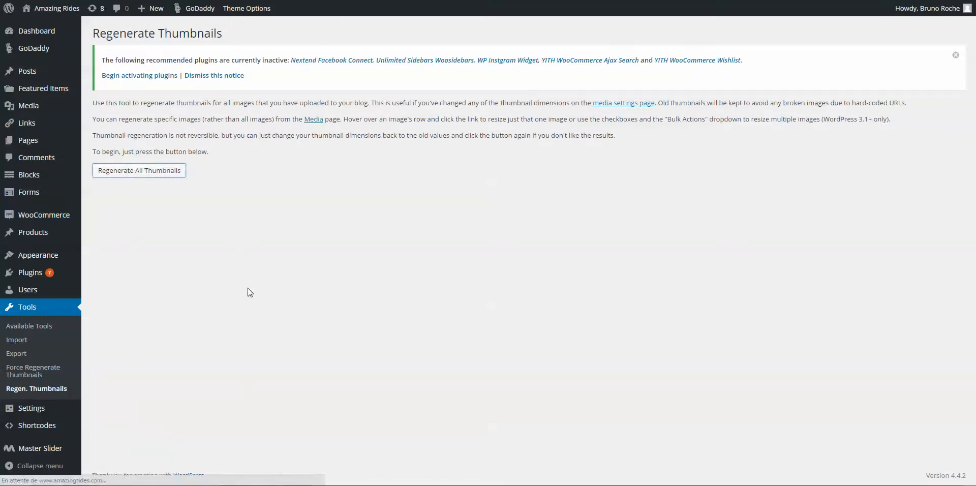
# Start regenerating all thumbnails with Regenerate All Thumbnails
pyautogui.click(139, 170)
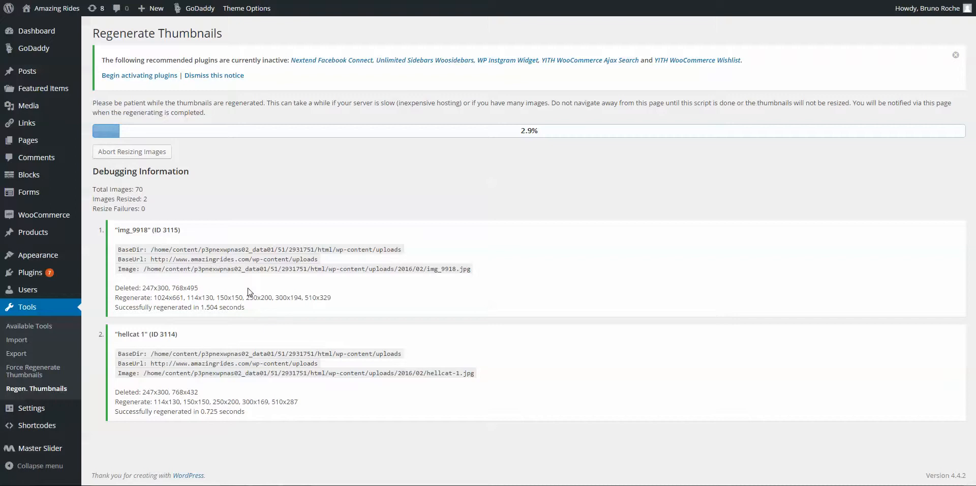
pyautogui.moveTo(269, 287)
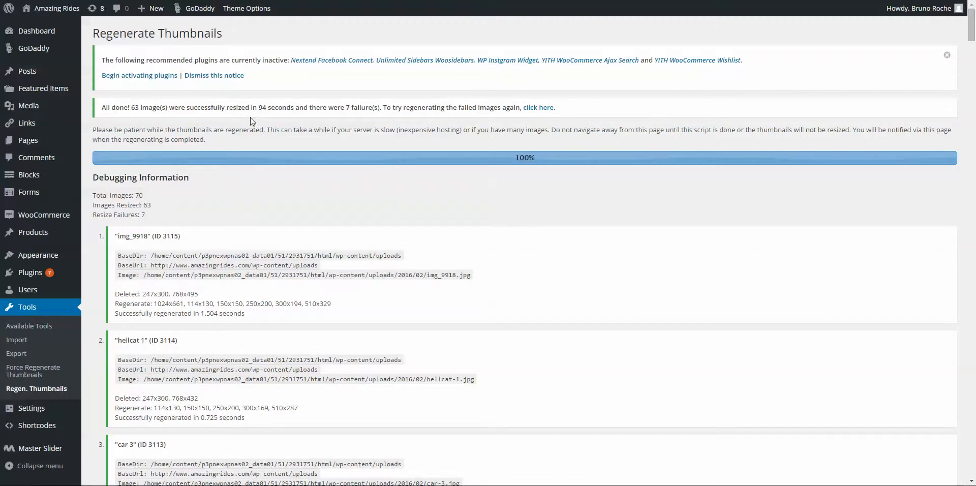
pyautogui.moveTo(307, 262)
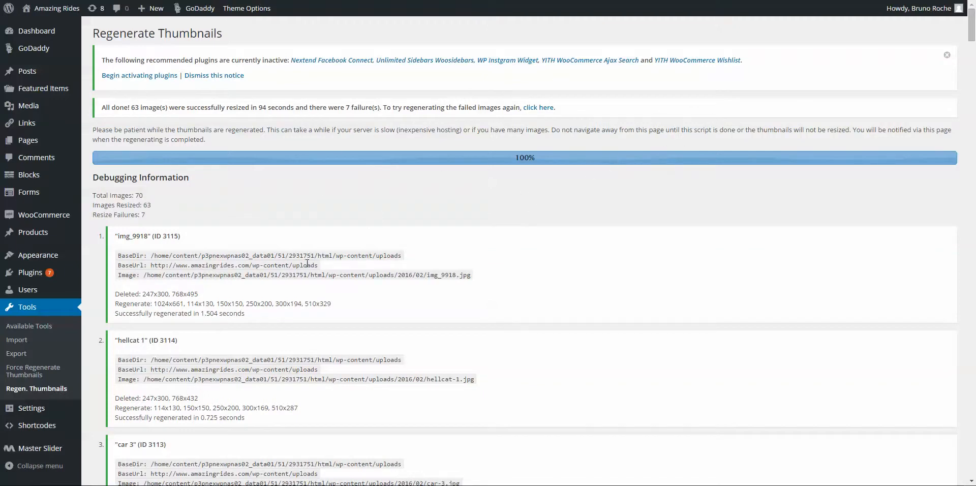
pyautogui.click(56, 9)
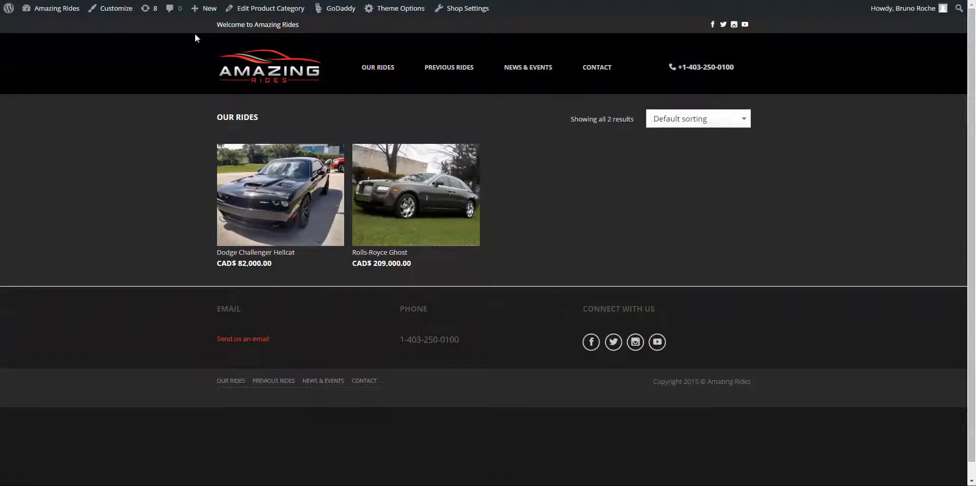
pyautogui.moveTo(284, 189)
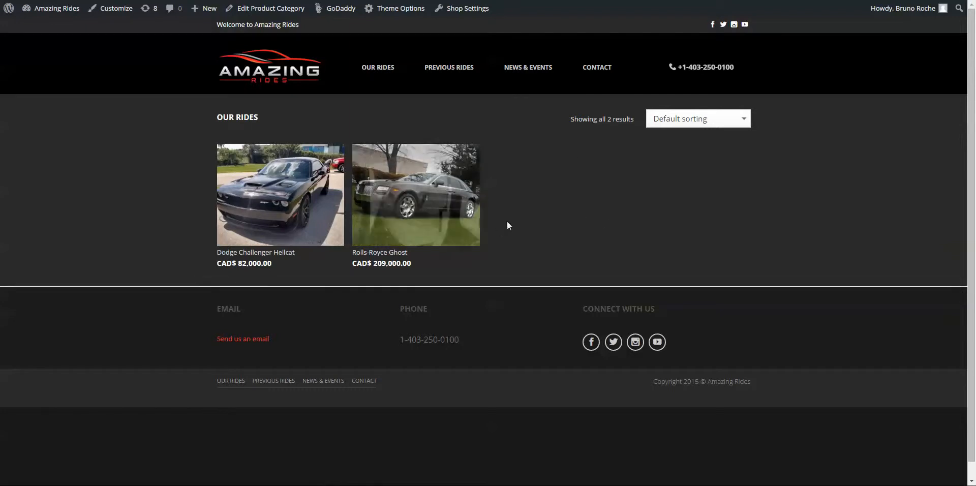
pyautogui.moveTo(550, 239)
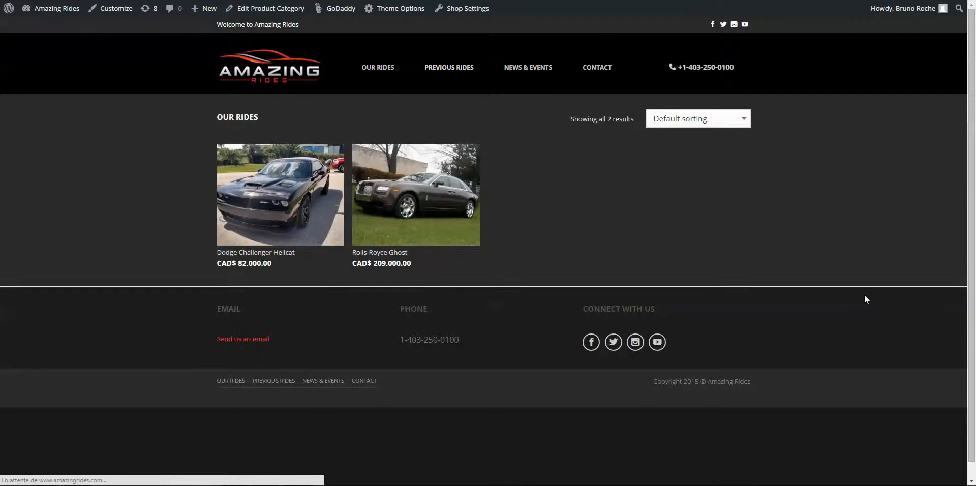
pyautogui.click(449, 67)
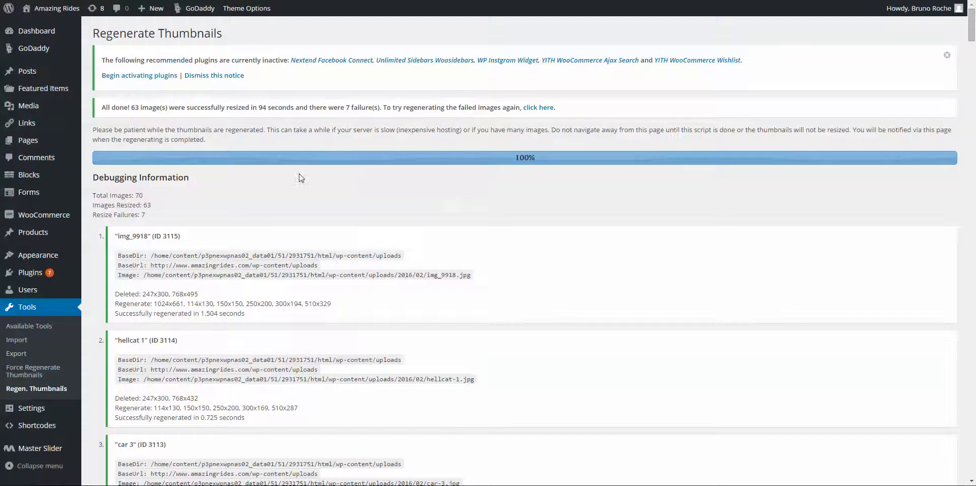
pyautogui.moveTo(304, 178)
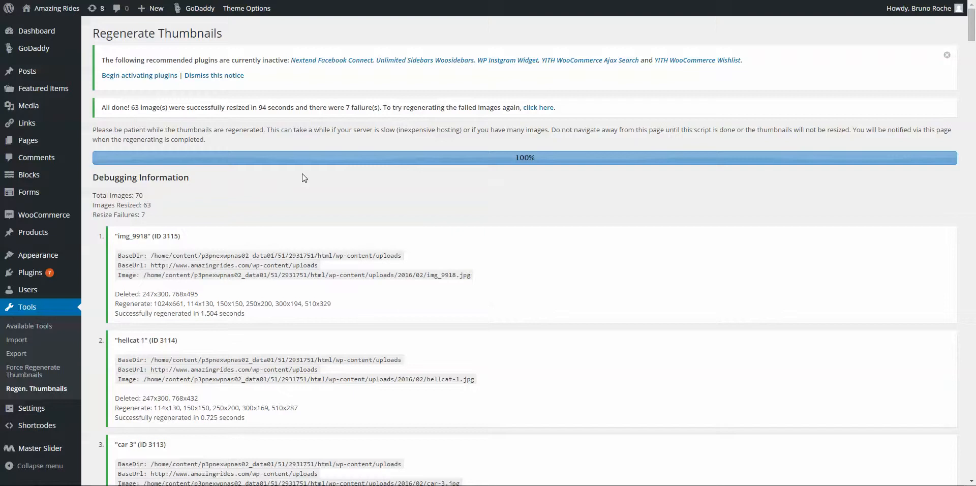